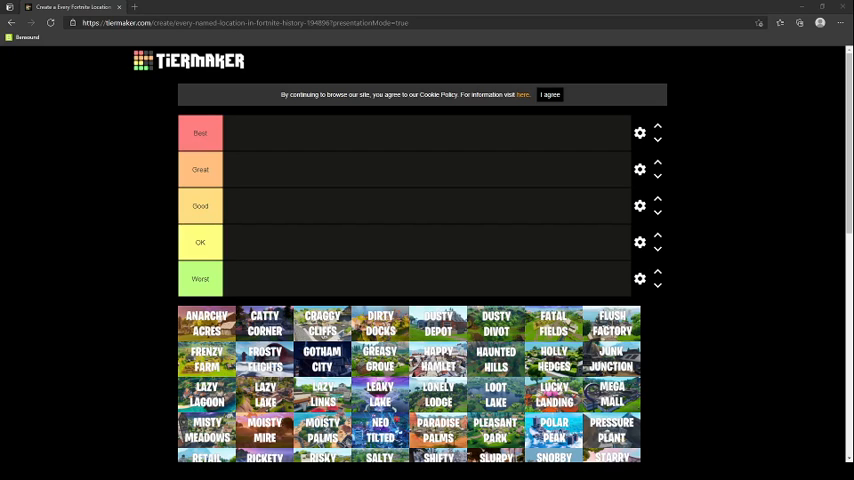
mouse_move(194, 444)
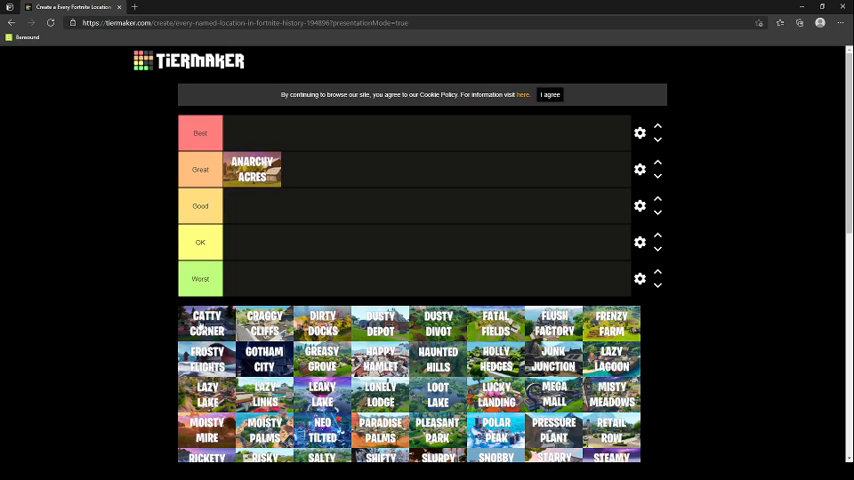
- Sort Catty Corner, Dusty Divot, Fatal Fields and one more location tile into the Good and OK tiers
drag(206, 323, 266, 206)
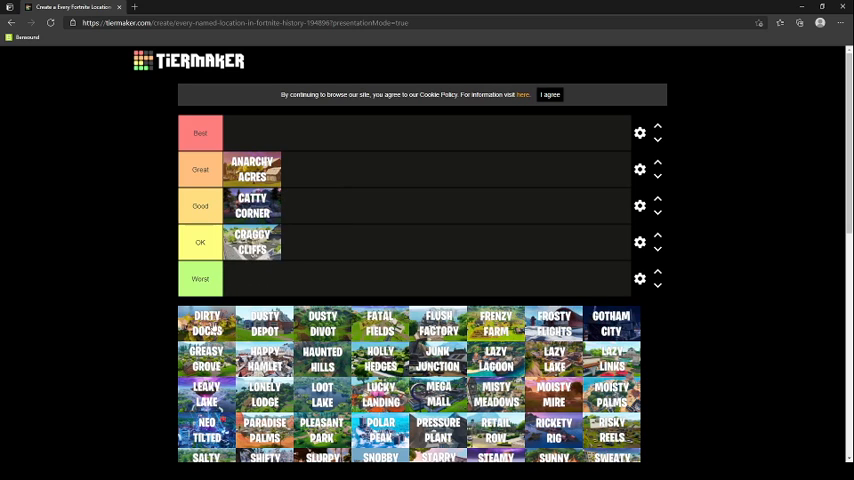
drag(206, 323, 316, 244)
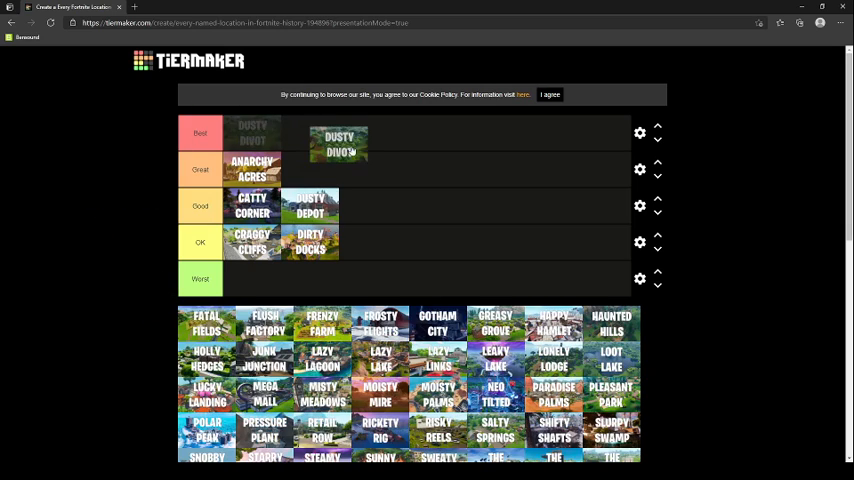
drag(338, 144, 367, 206)
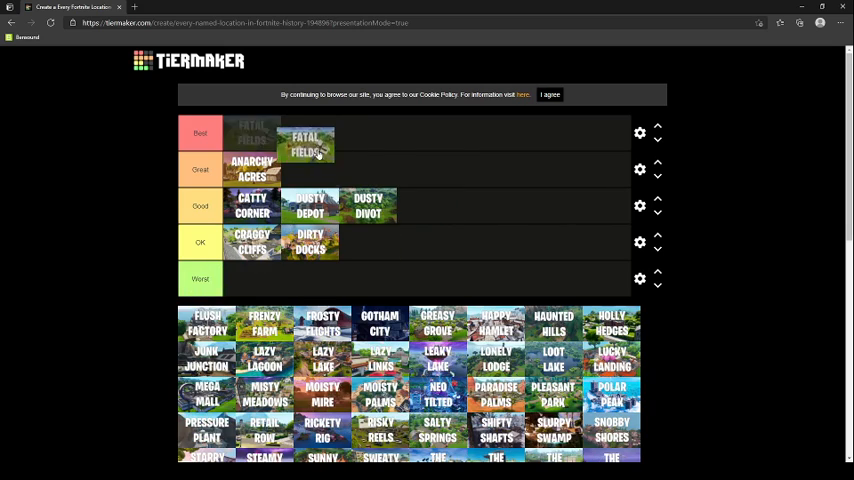
drag(307, 143, 432, 205)
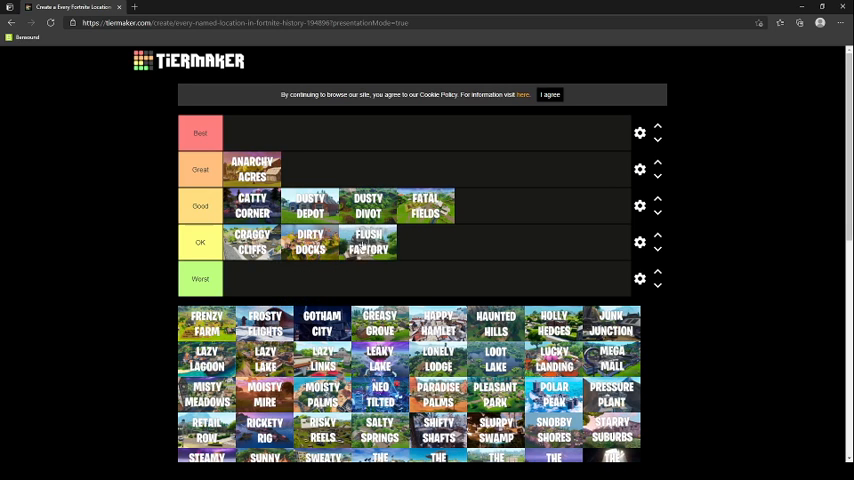
- Place Frenzy Farm and Holly Hedges in the Good tier
drag(206, 323, 498, 205)
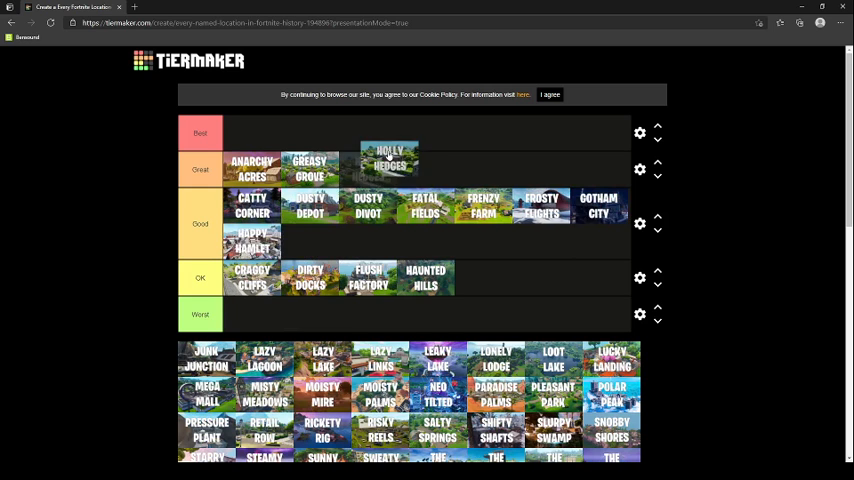
drag(389, 160, 322, 242)
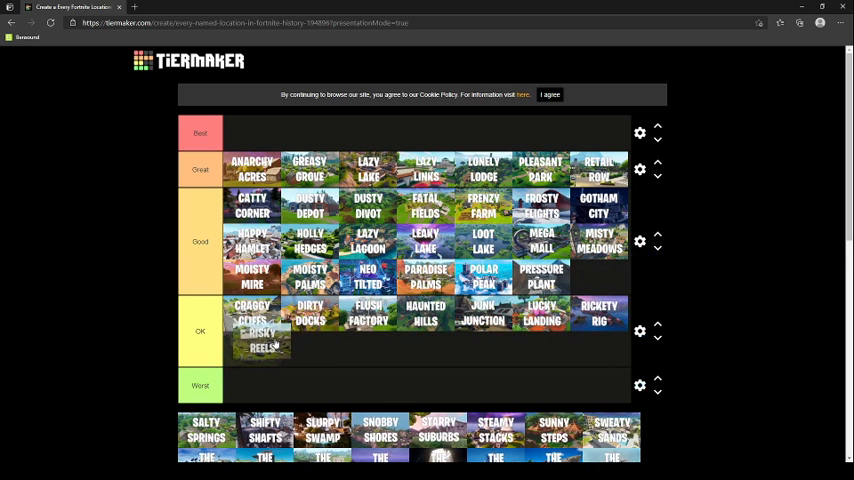
- Scroll down the tier list toward the remaining unranked location tiles
scroll(down, 3)
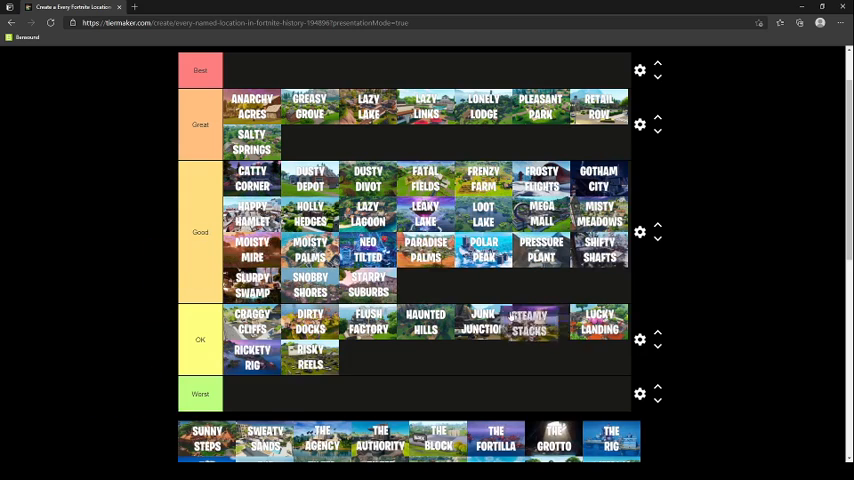
scroll(down, 3)
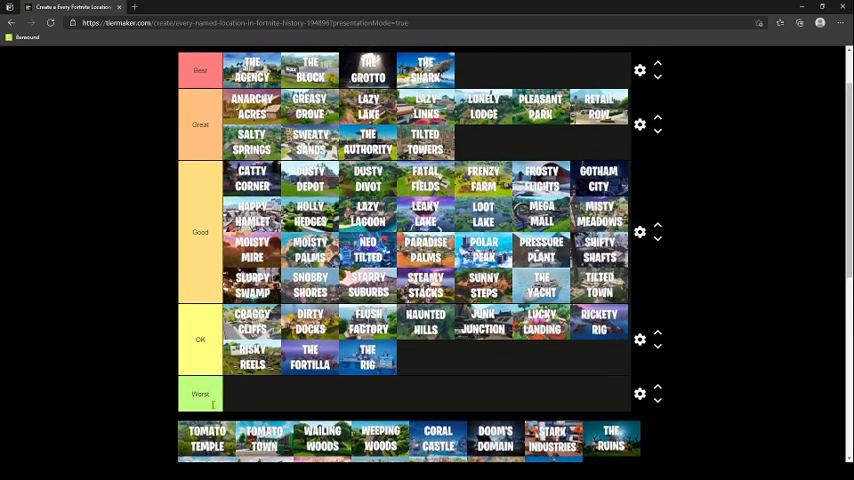
- Scroll down through the tier list to the bottom pool, then back up slightly
scroll(down, 3)
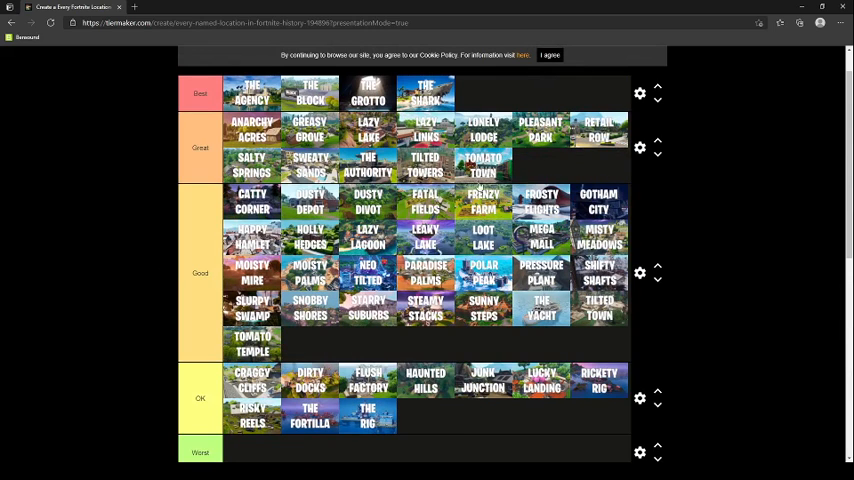
scroll(down, 3)
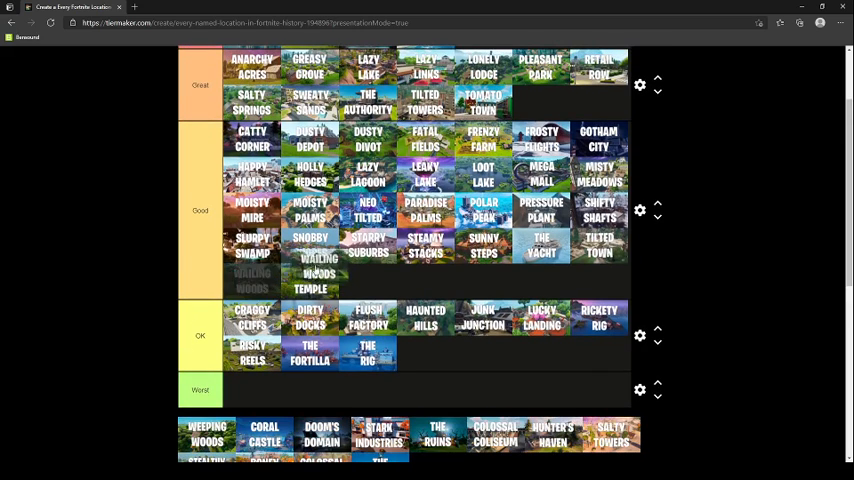
scroll(down, 3)
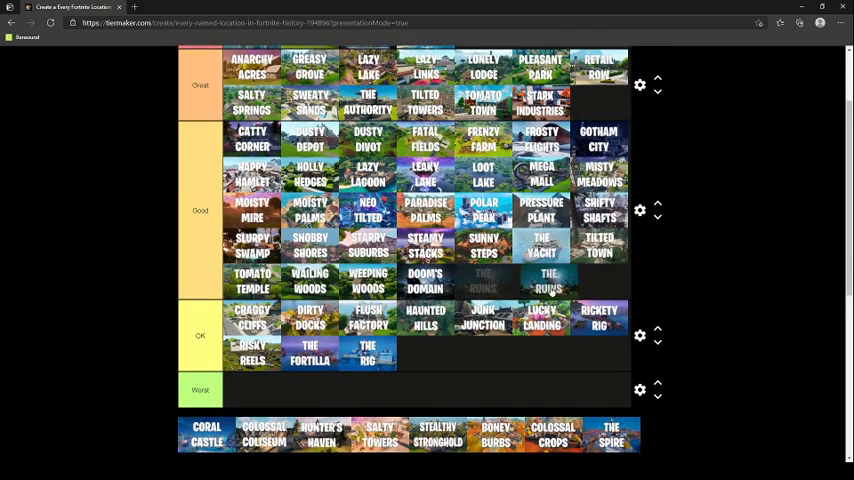
scroll(down, 3)
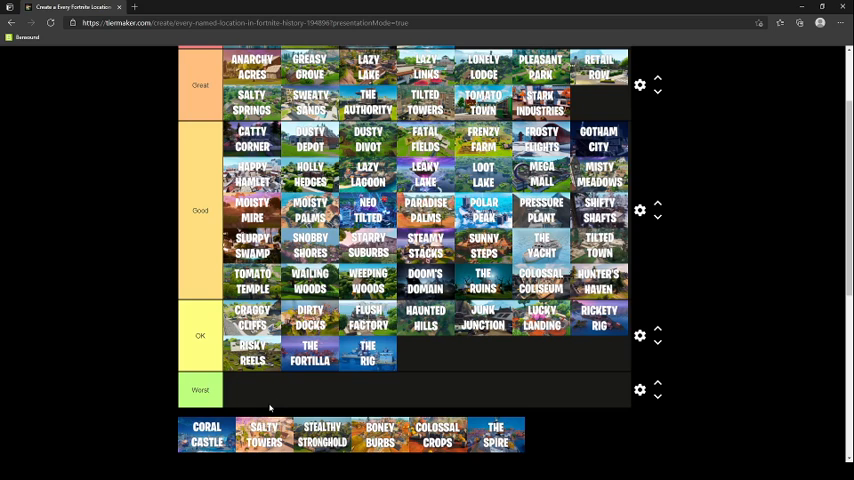
mouse_move(275, 397)
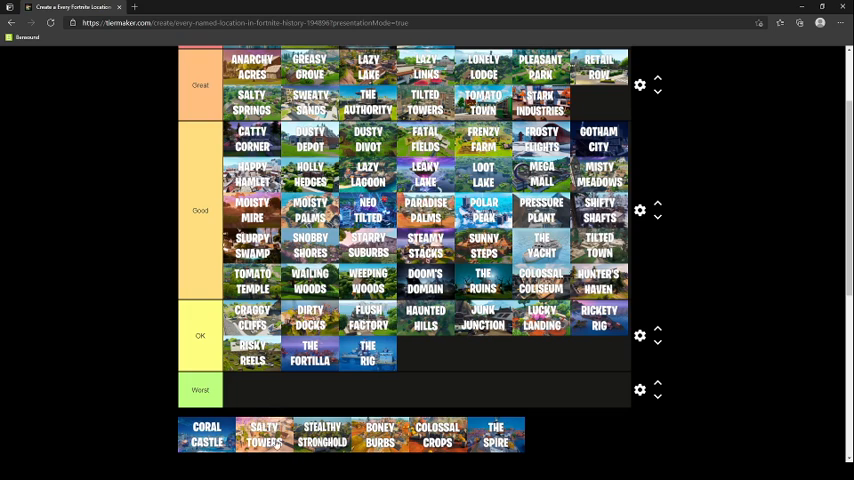
scroll(down, 3)
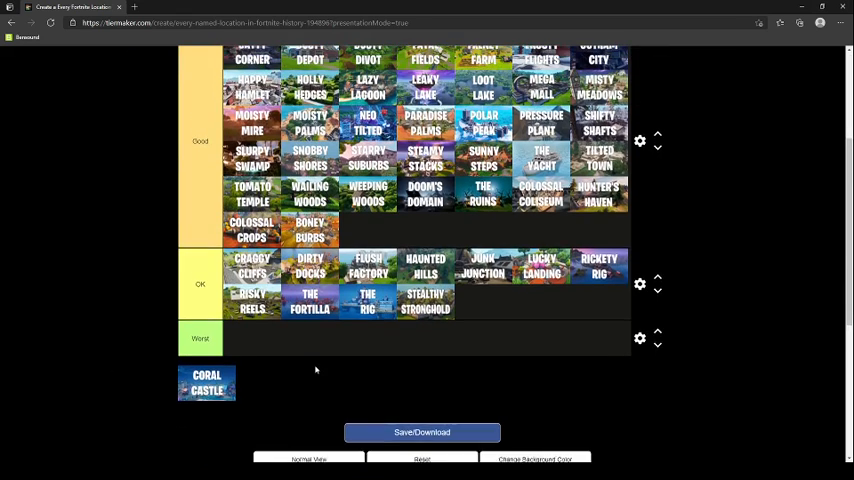
scroll(up, 3)
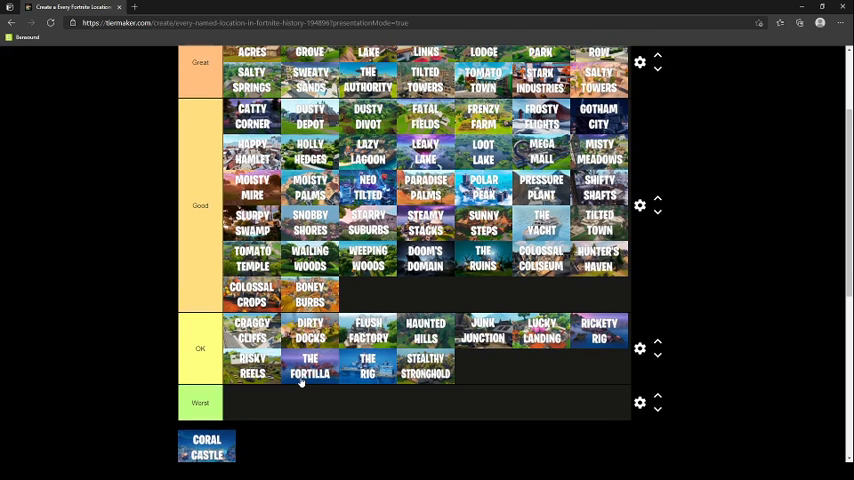
mouse_move(298, 382)
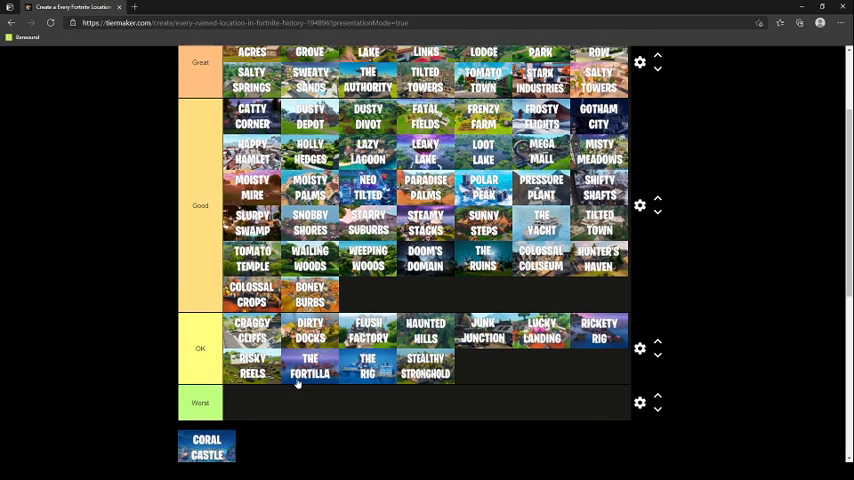
scroll(down, 3)
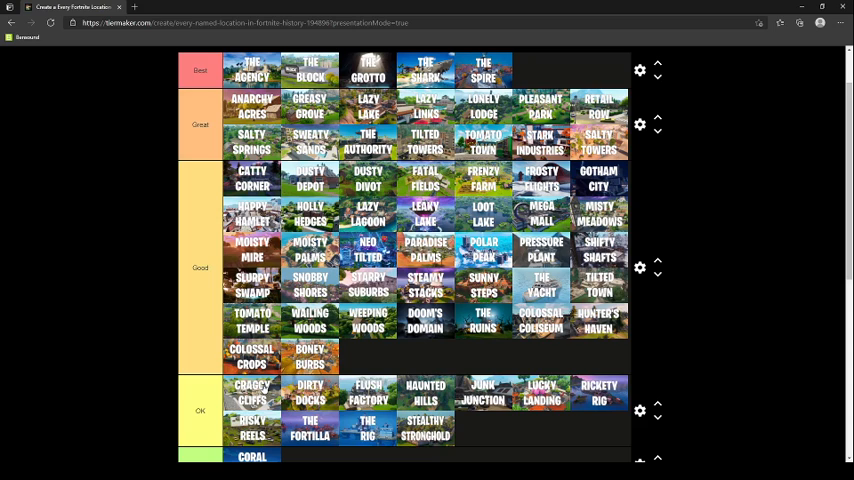
mouse_move(259, 388)
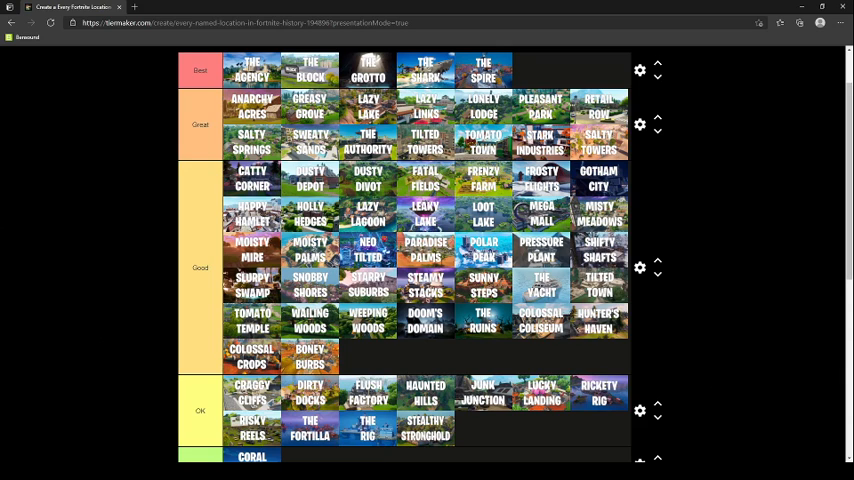
mouse_move(703, 209)
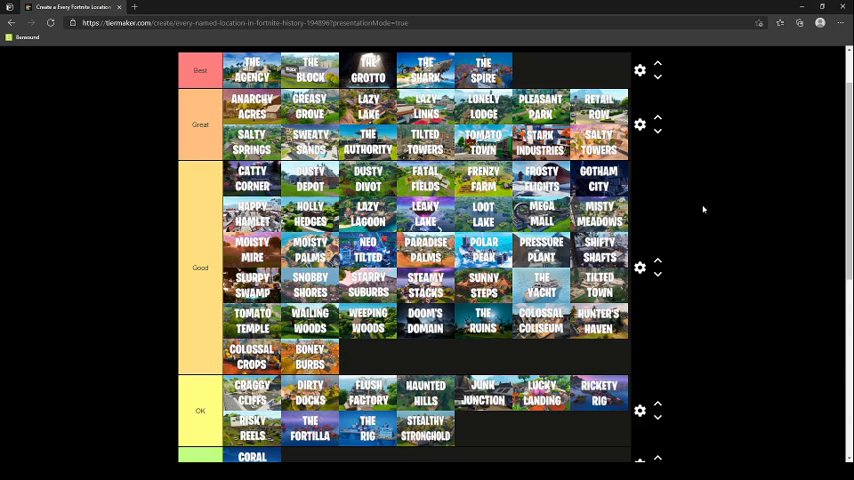
mouse_move(671, 352)
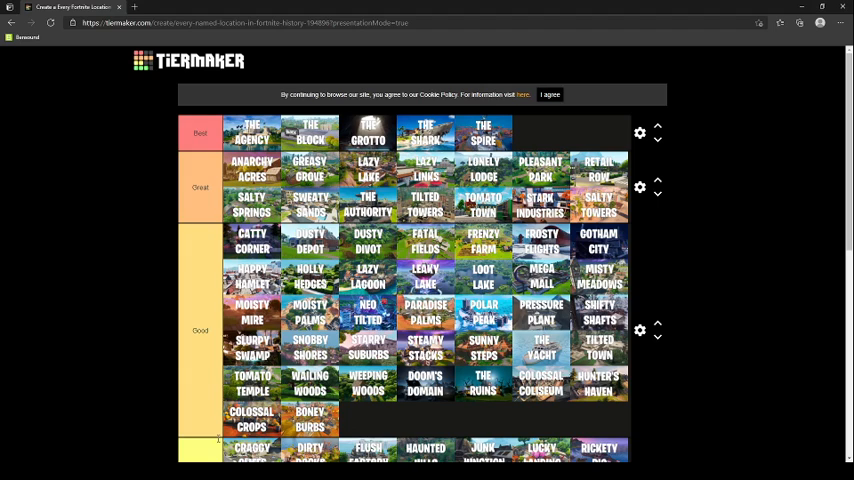
mouse_move(102, 281)
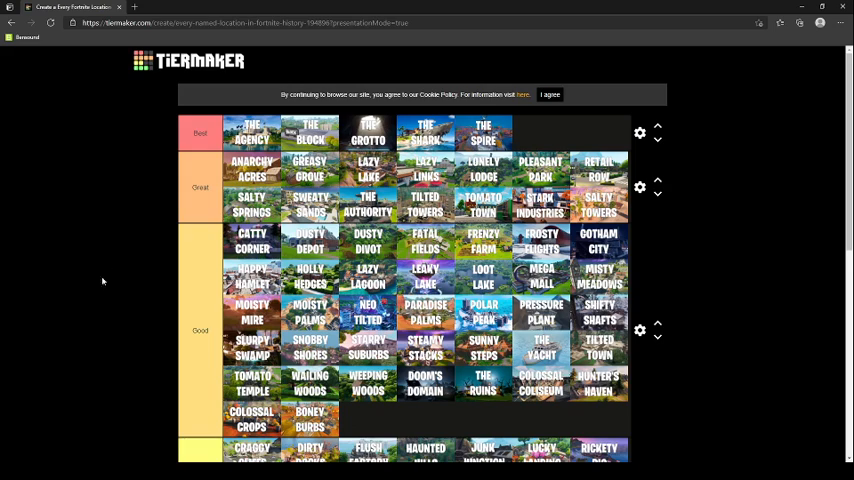
mouse_move(119, 427)
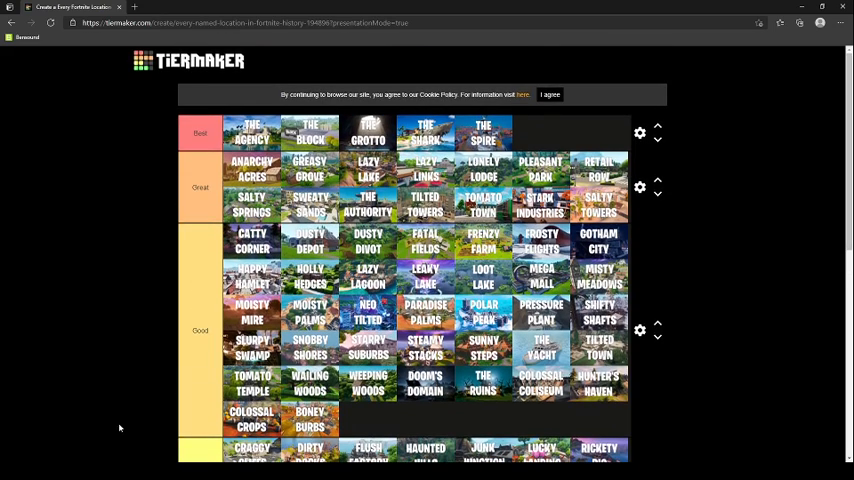
scroll(down, 3)
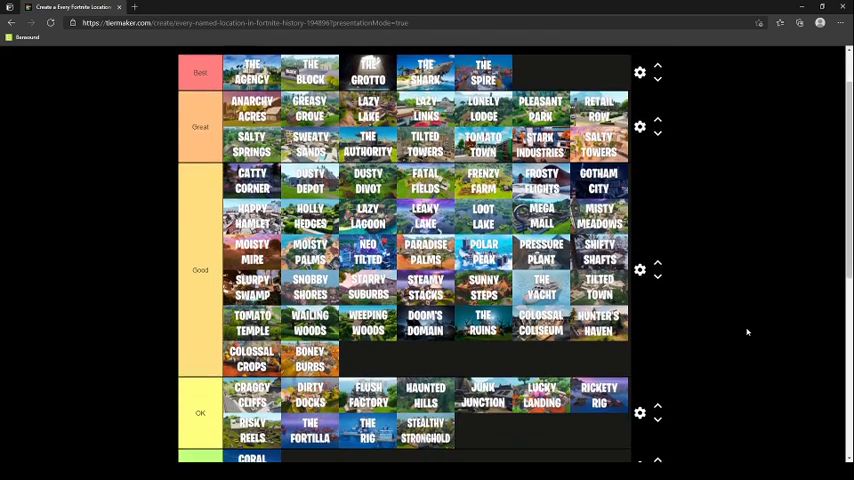